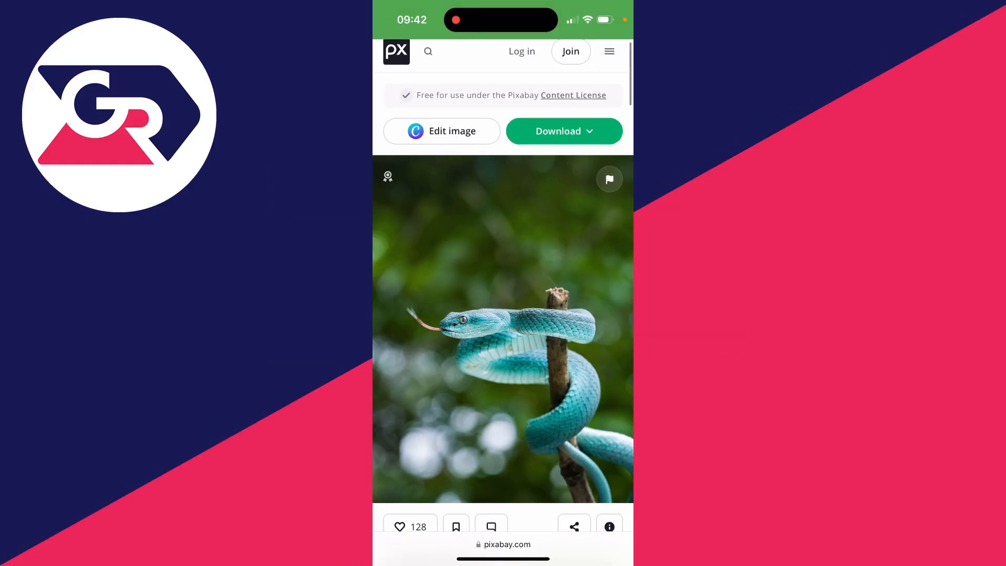
- Download the turquoise snake photo from Pixabay and launch the Files app
click(562, 131)
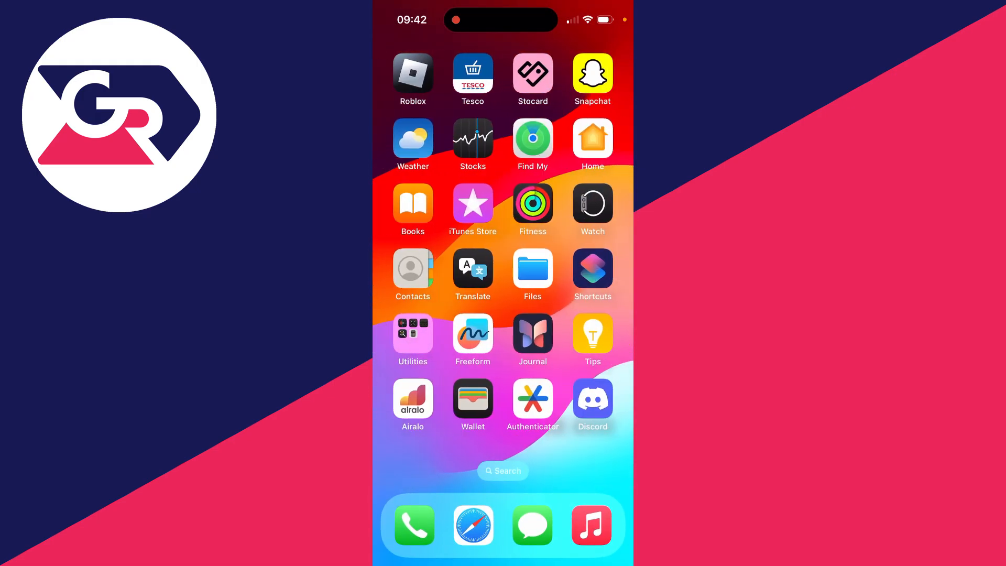
click(502, 471)
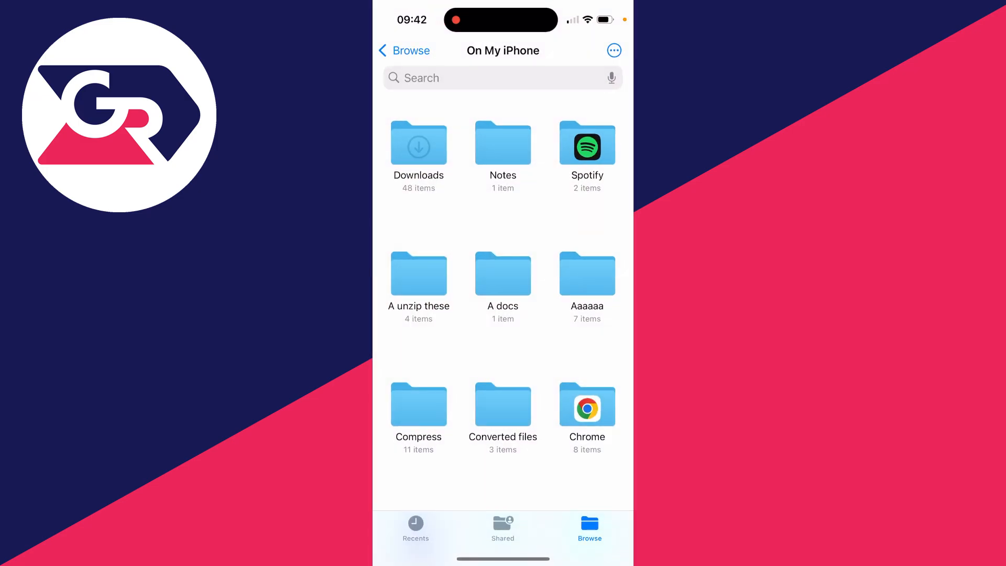
- Browse to On My iPhone > Downloads to find snake-7256057_1280 listed first
click(404, 51)
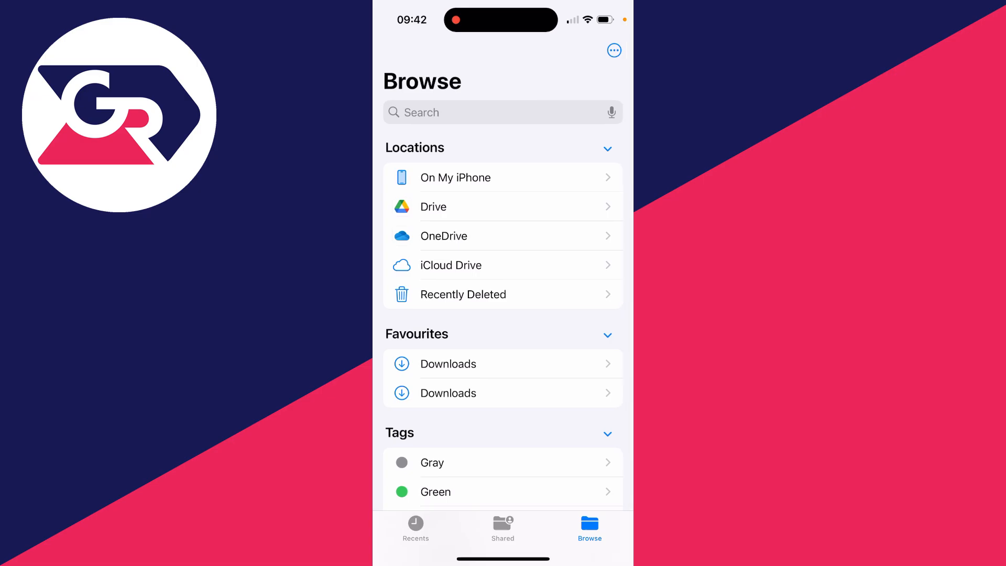
click(455, 177)
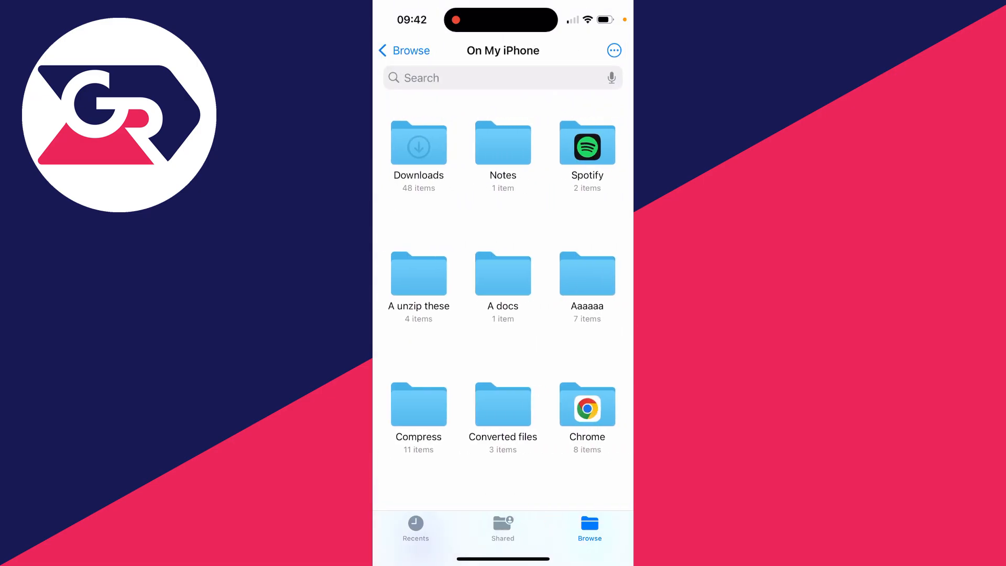
click(418, 144)
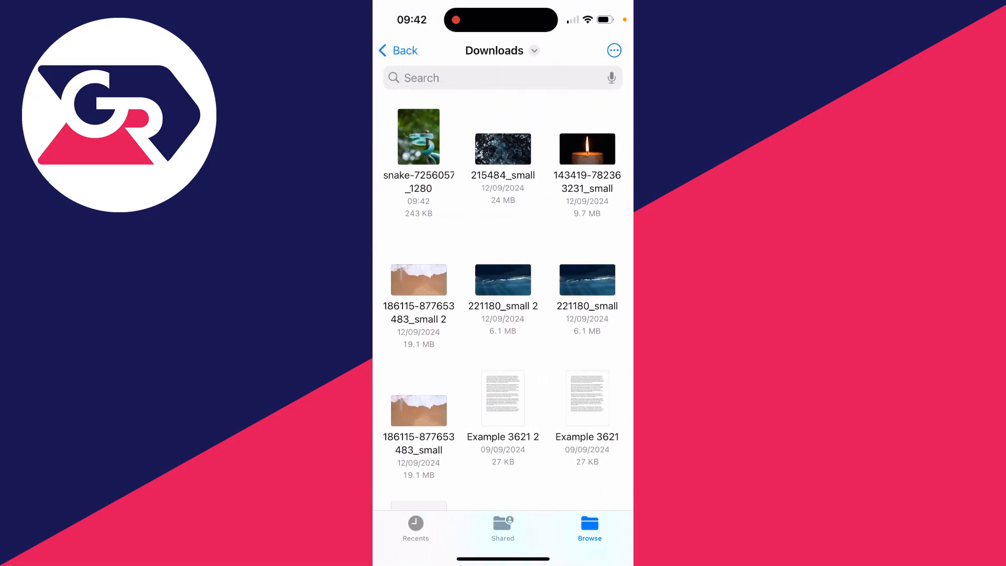